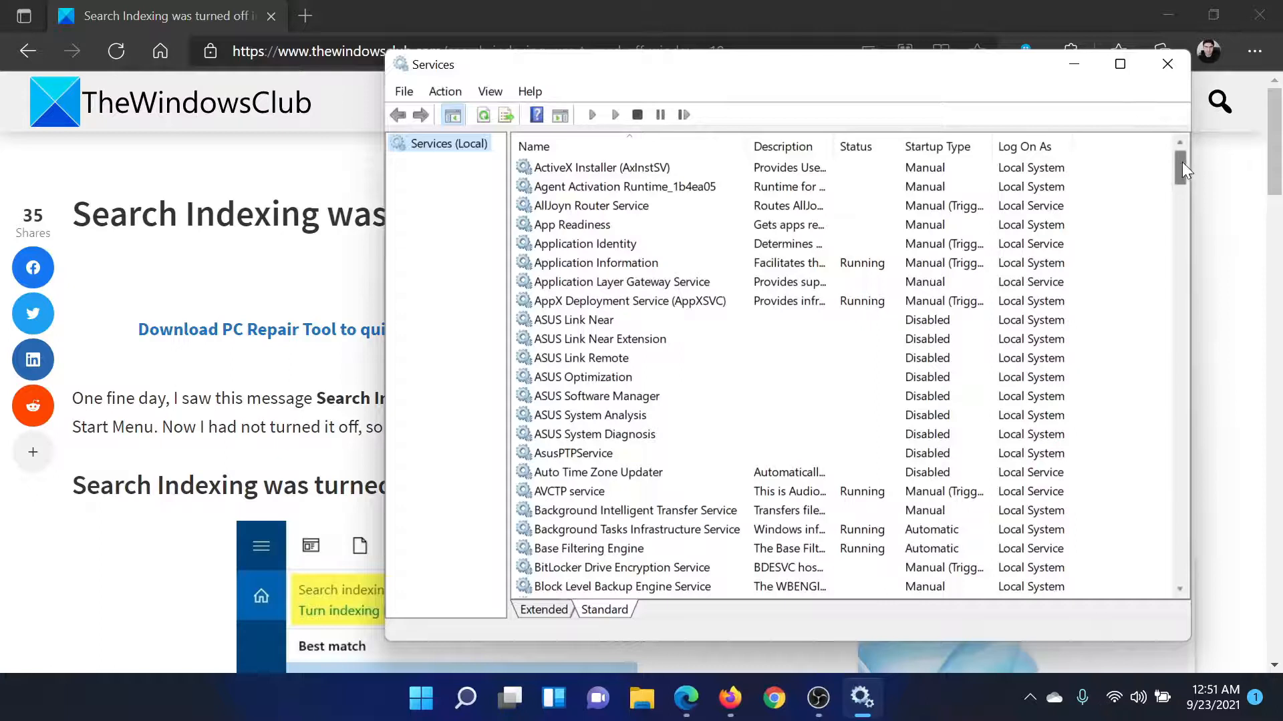
- Scroll the Services list down until the Windows Search service is visible
scroll("down", 3)
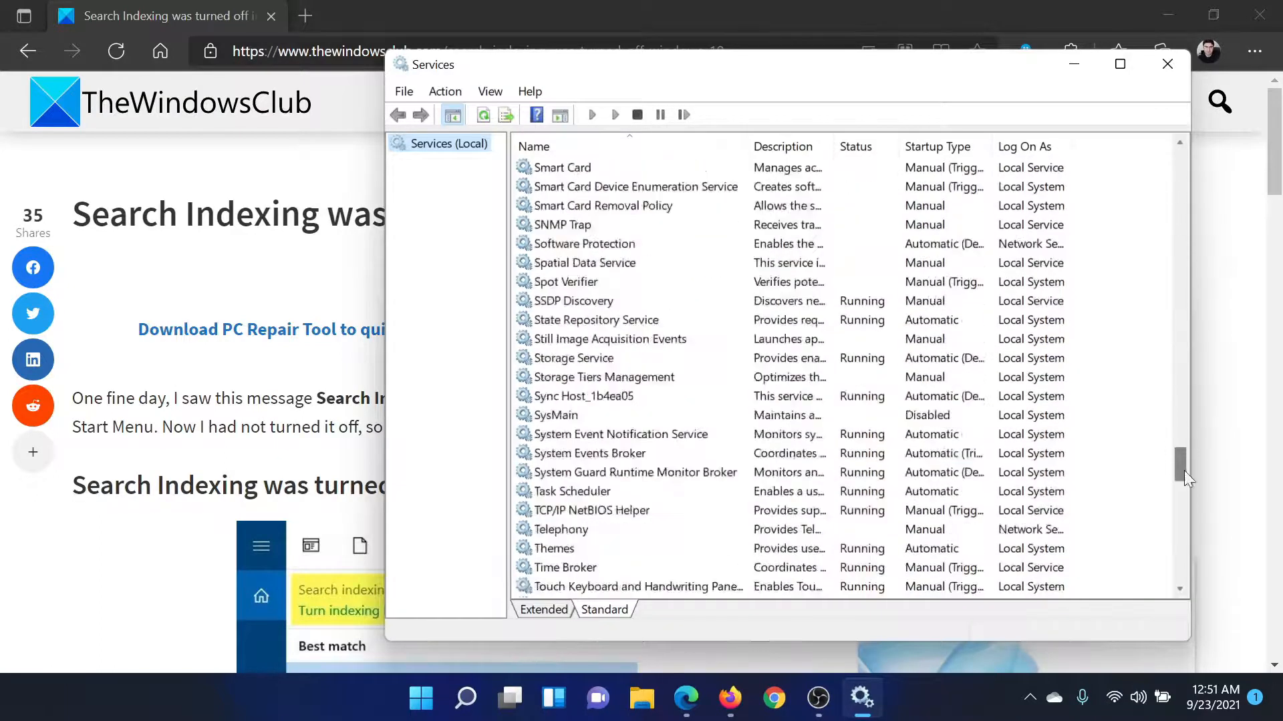
scroll("down", 3)
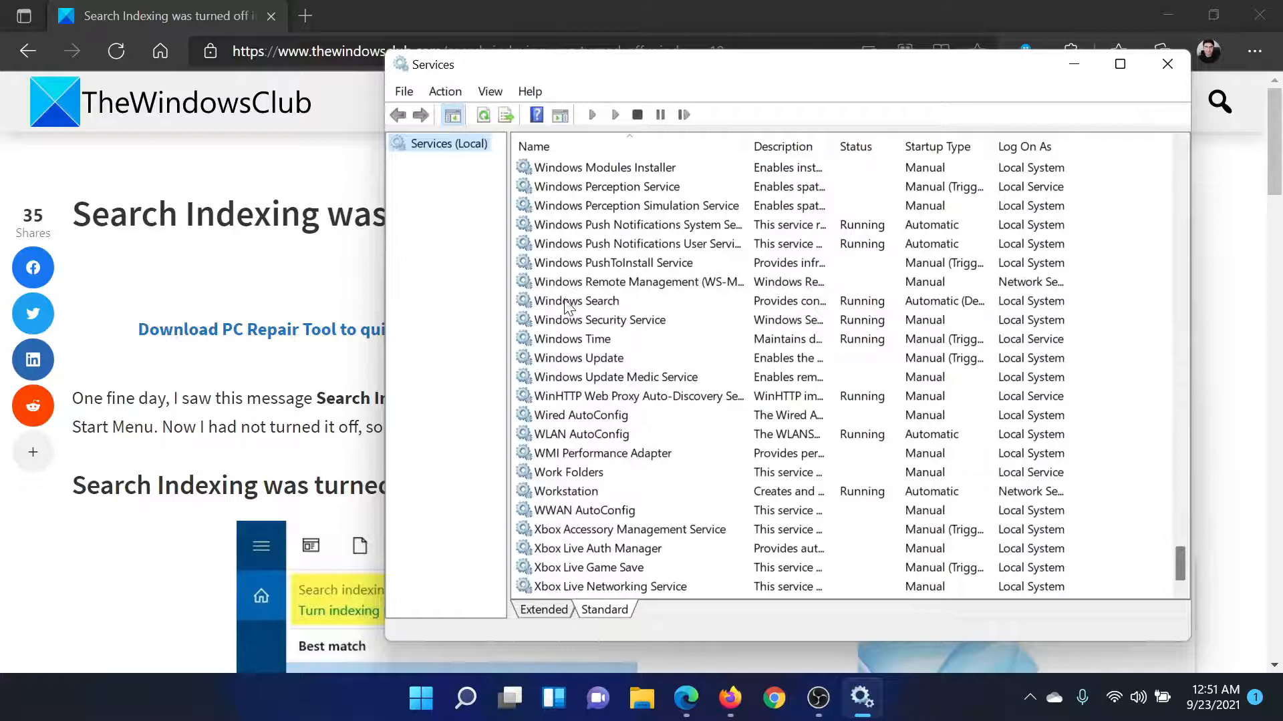
double_click(577, 301)
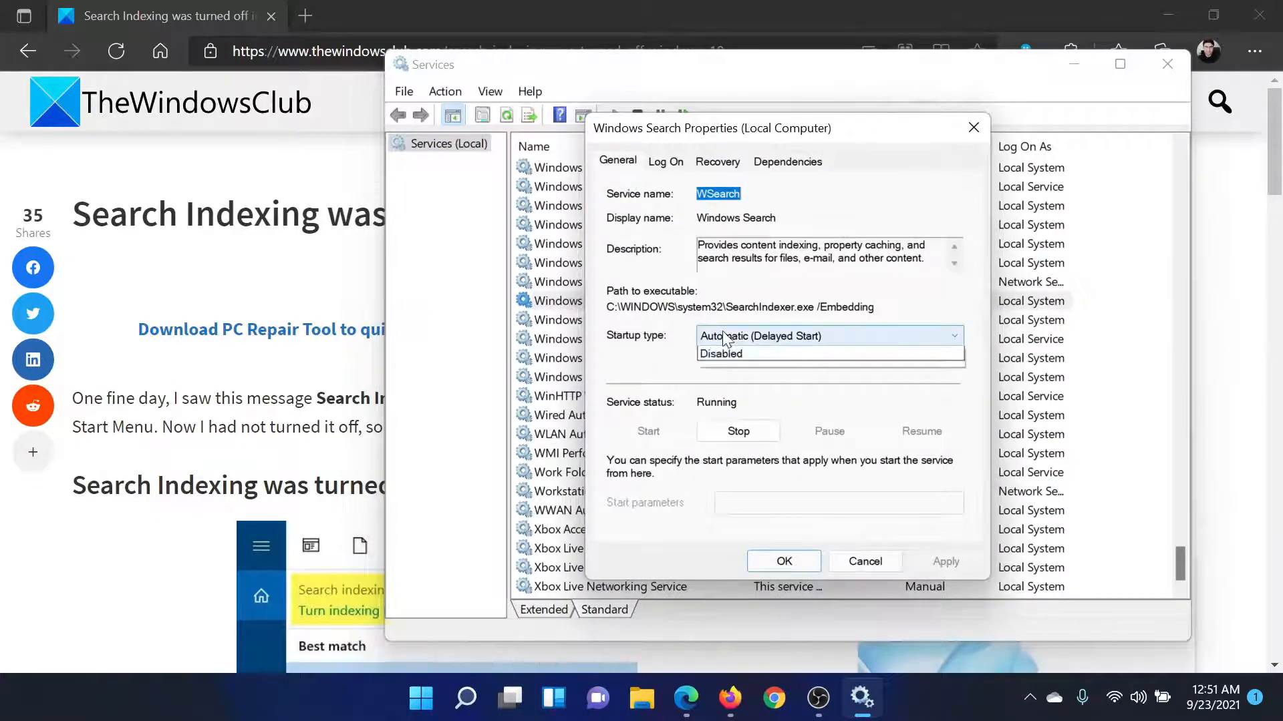
left_click(951, 335)
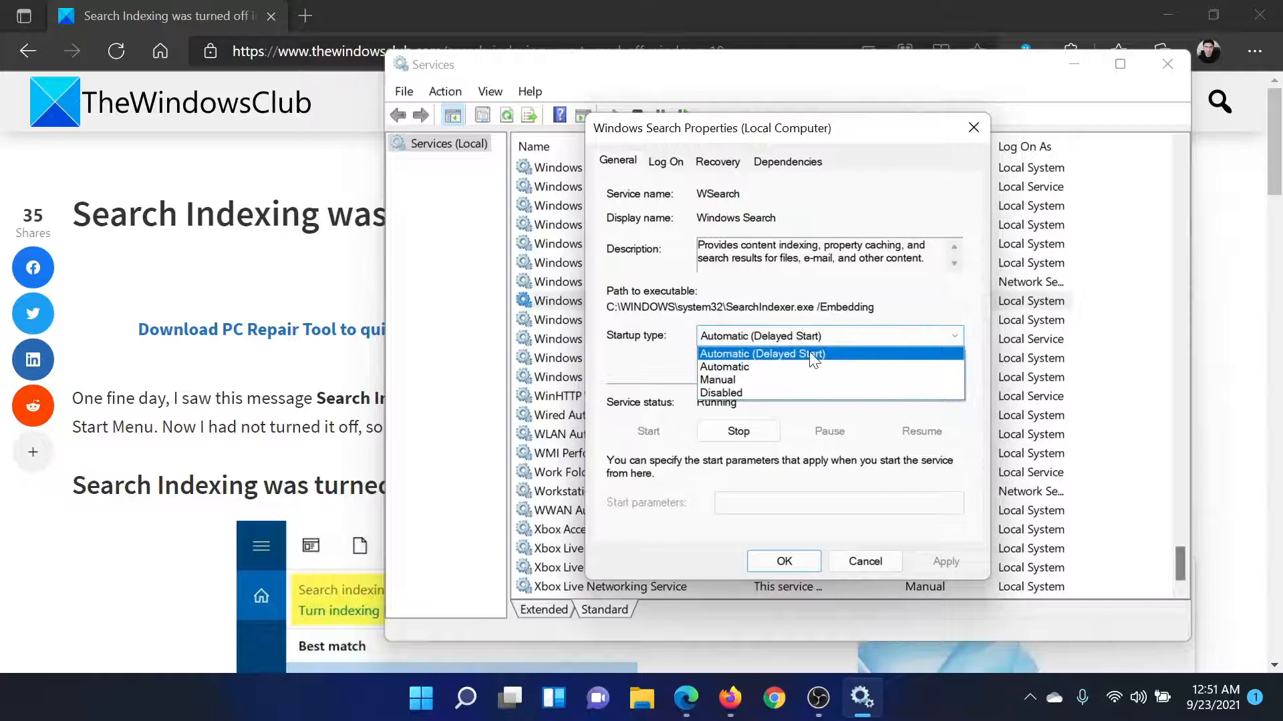
left_click(760, 353)
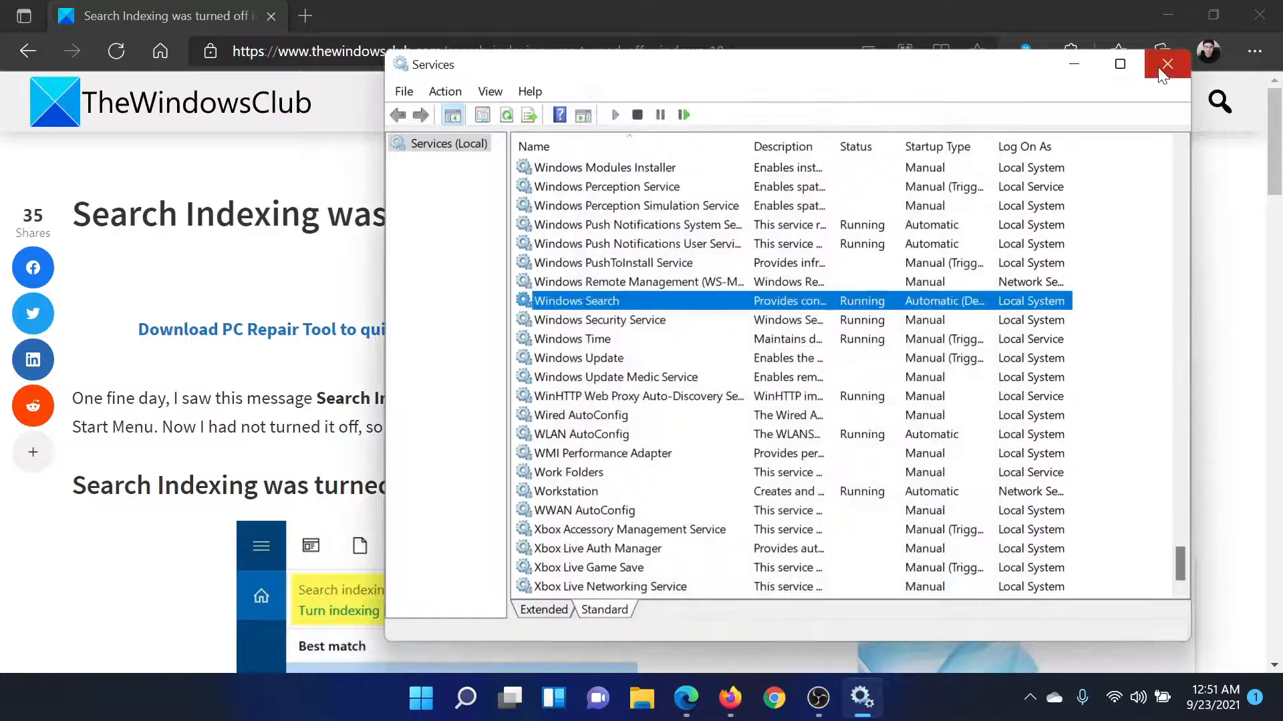
- Close Services and select the msdt.exe /id SearchDiagnostic command in the Edge article
left_click(1167, 64)
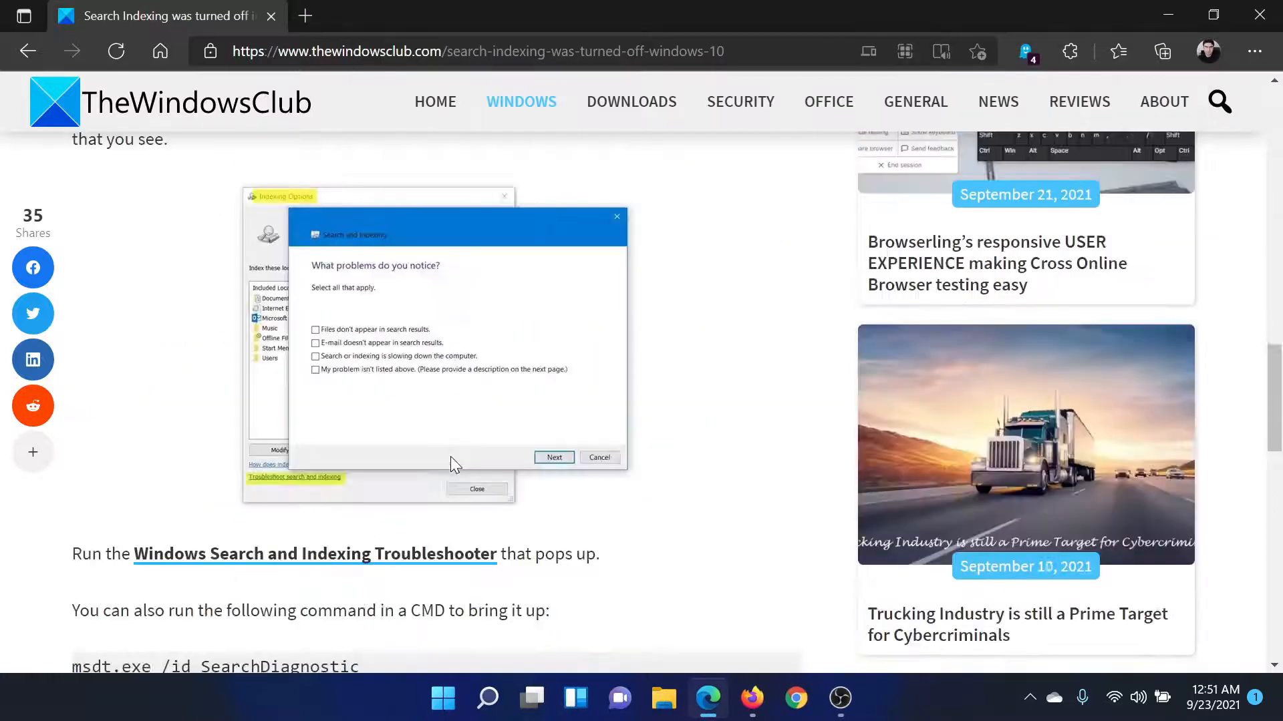
scroll("down", 3)
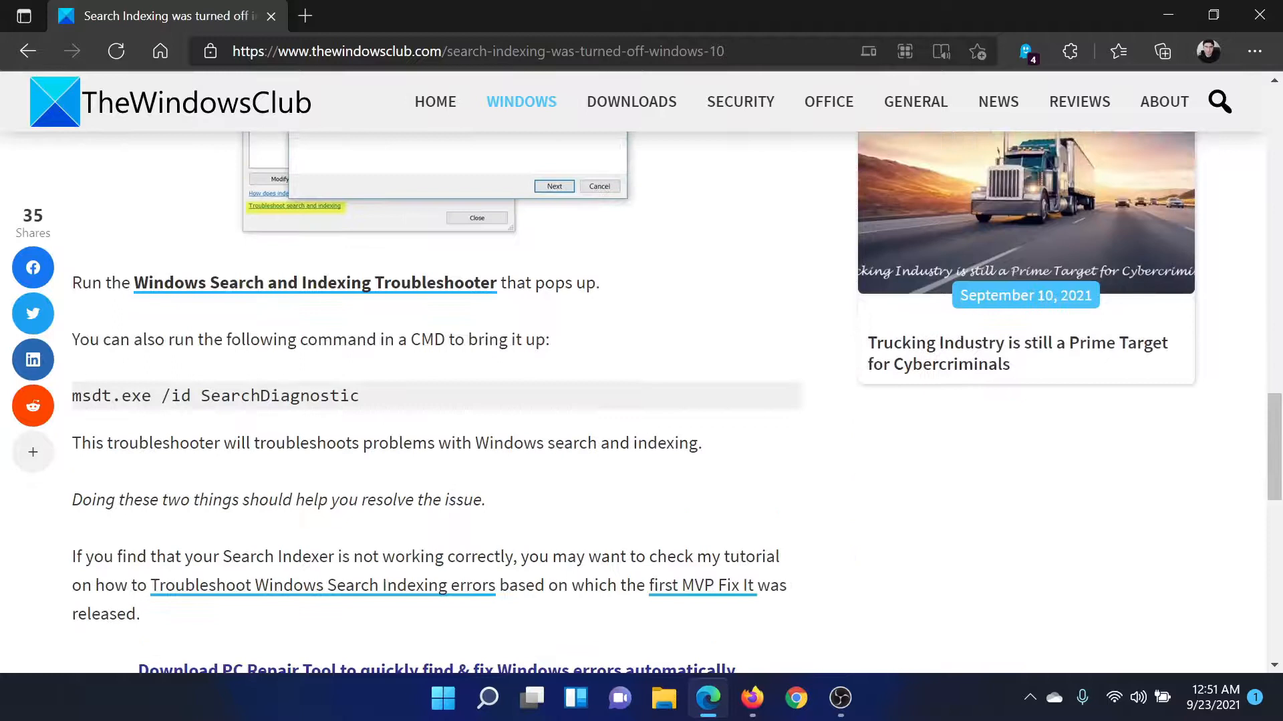
triple_click(215, 396)
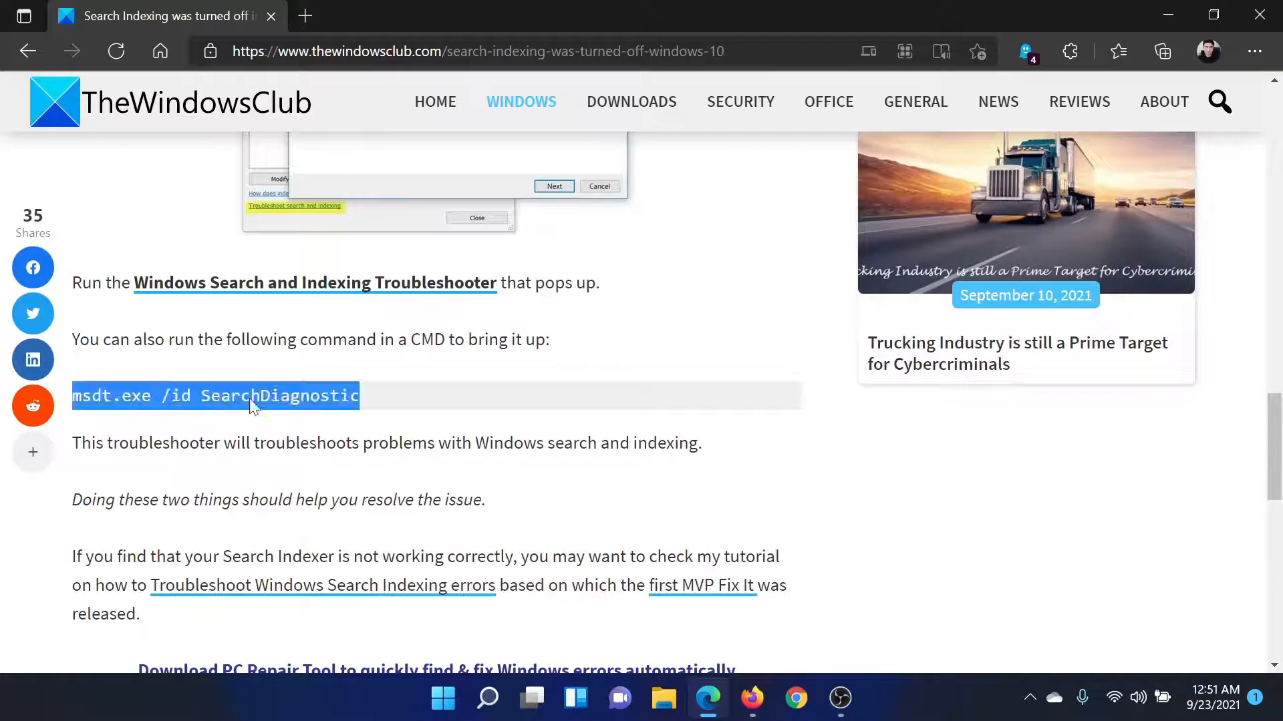
mouse_move(270, 417)
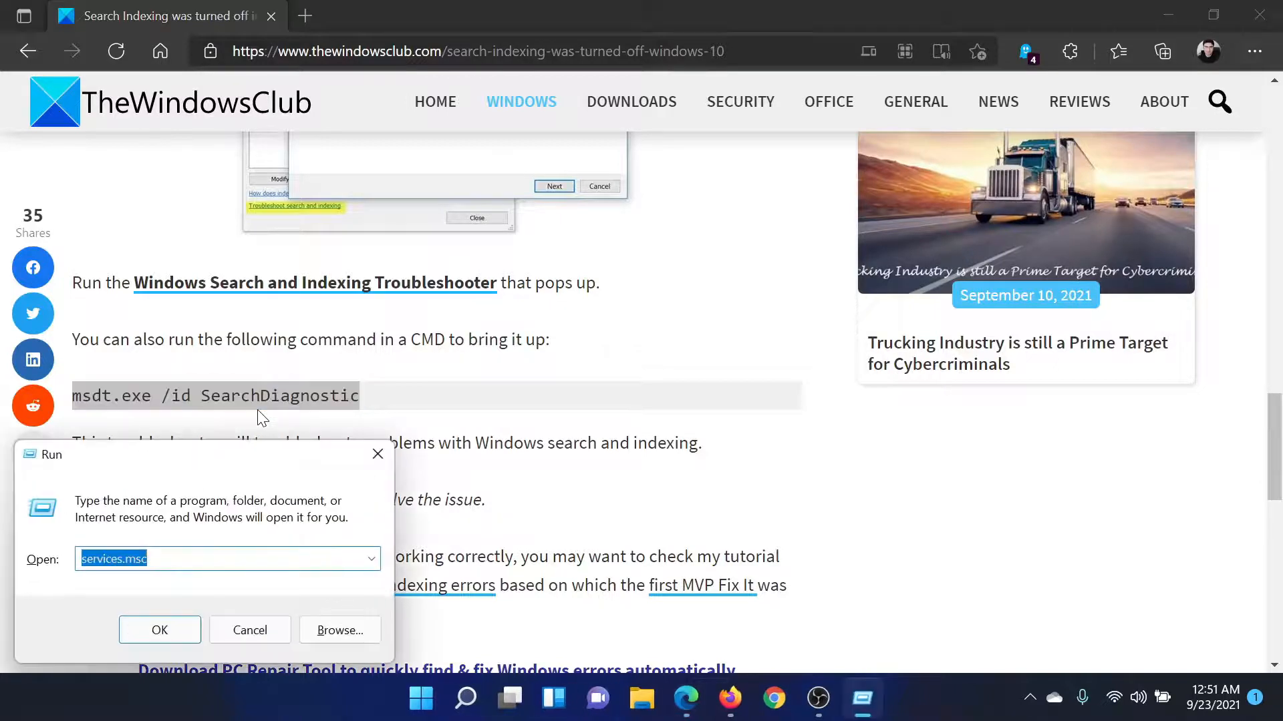
- Run msdt.exe /id SearchDiagnostic and start the Search and Indexing troubleshooter with Next
type("msdt.exe /id SearchDiagnostic")
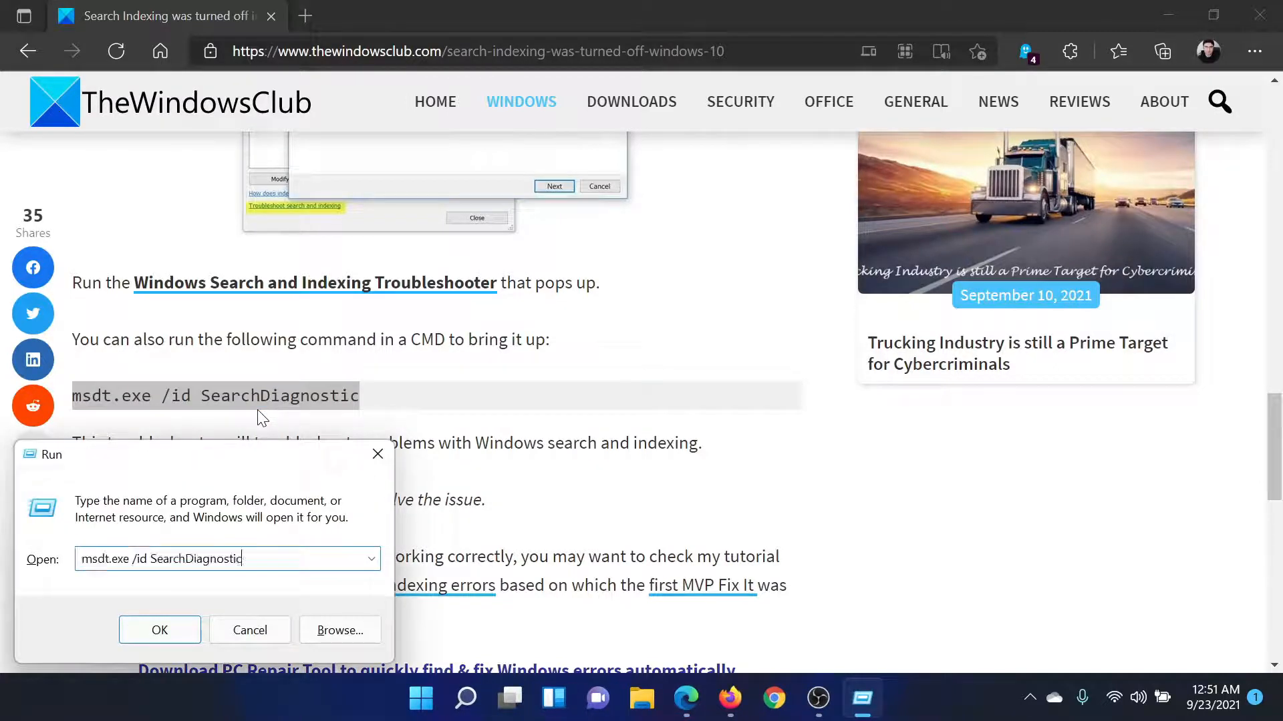
left_click(250, 629)
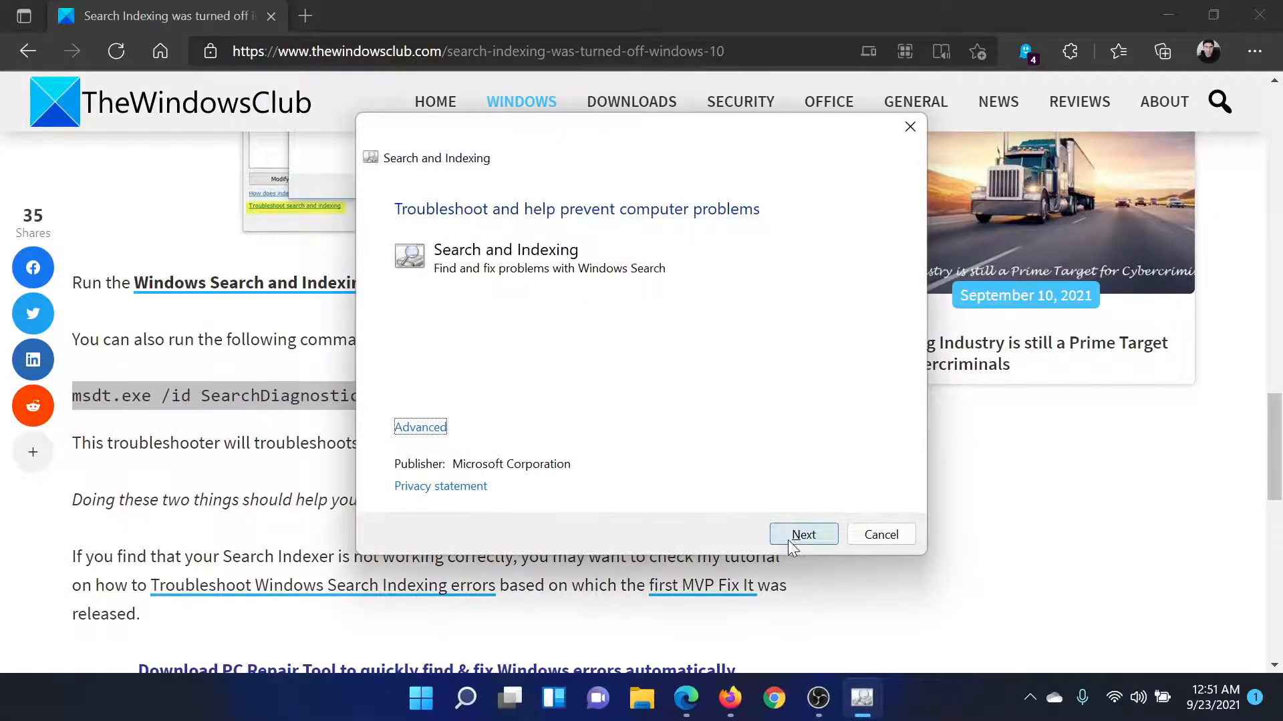
left_click(803, 535)
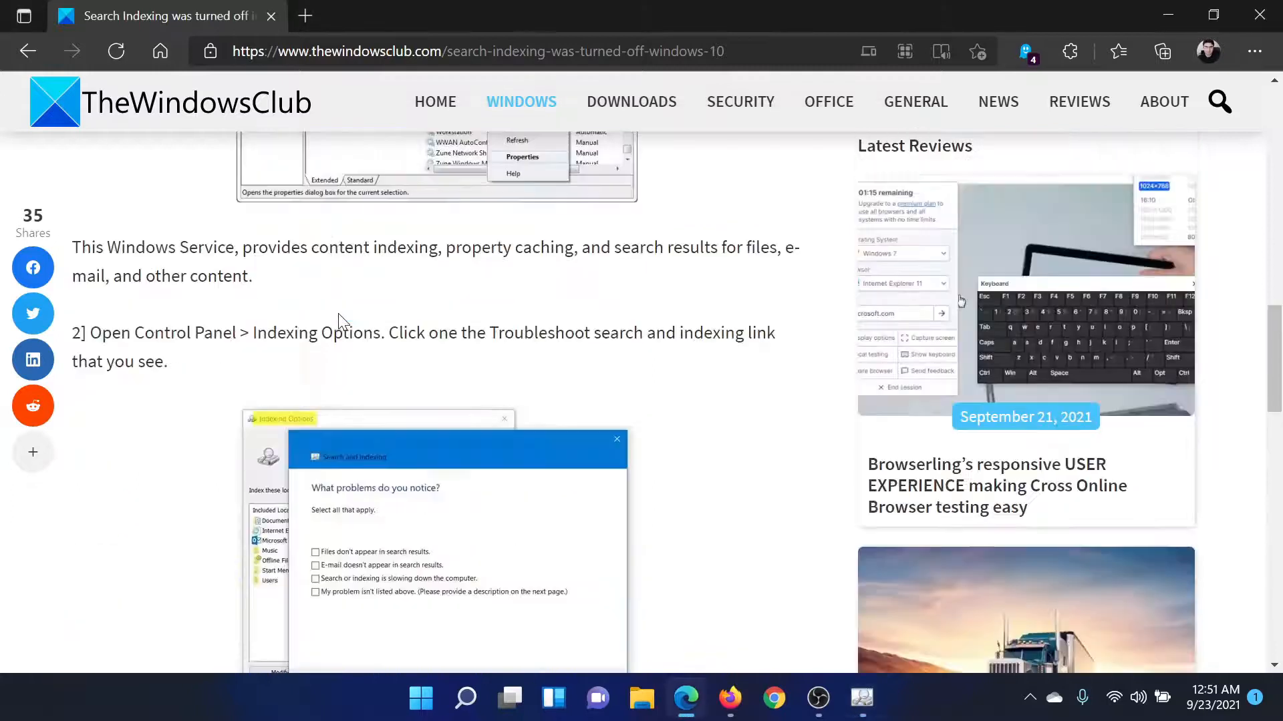
scroll("up", 3)
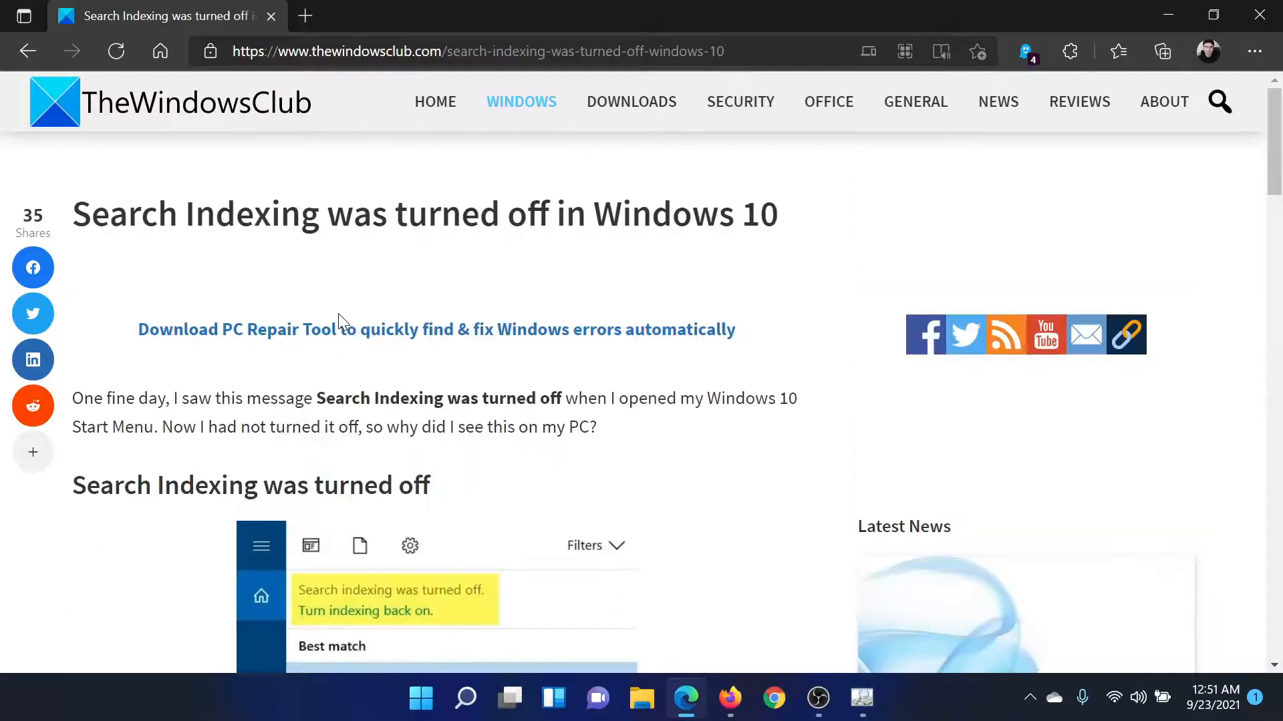